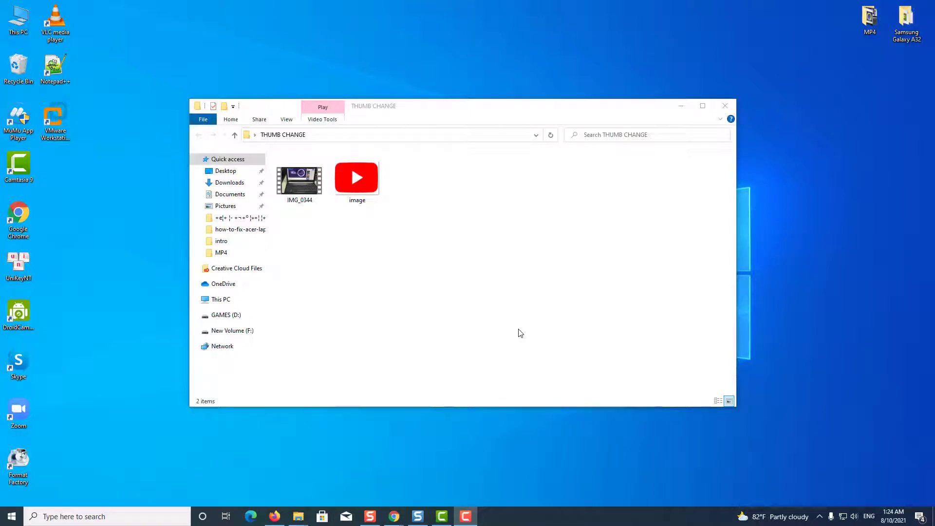
mouse_move(338, 236)
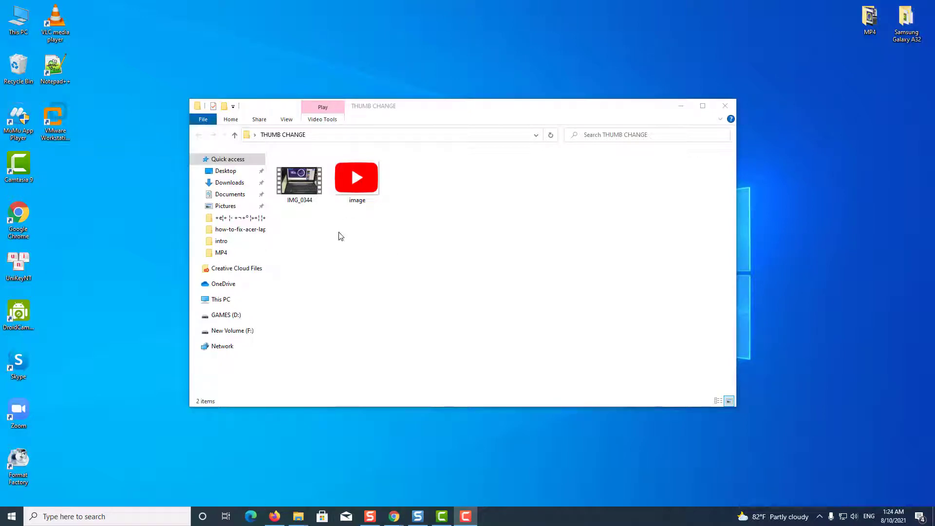
mouse_move(410, 239)
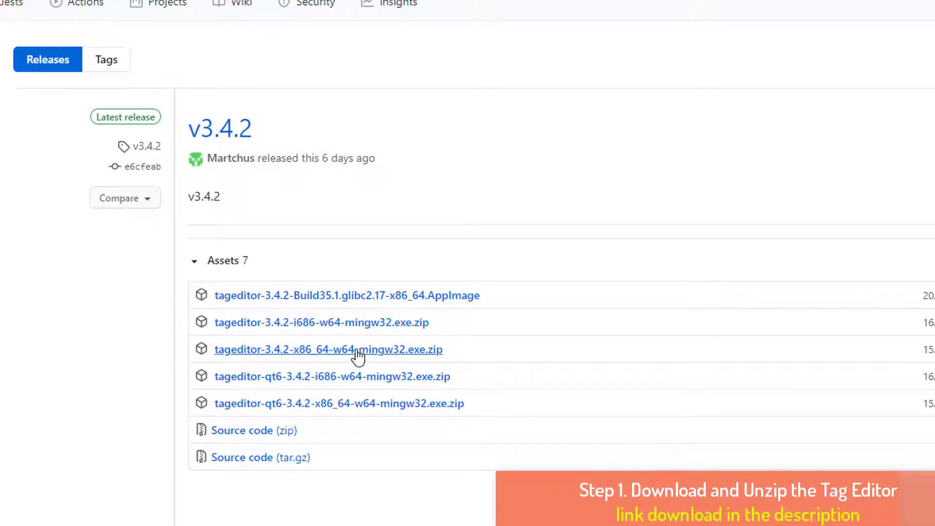
mouse_move(379, 332)
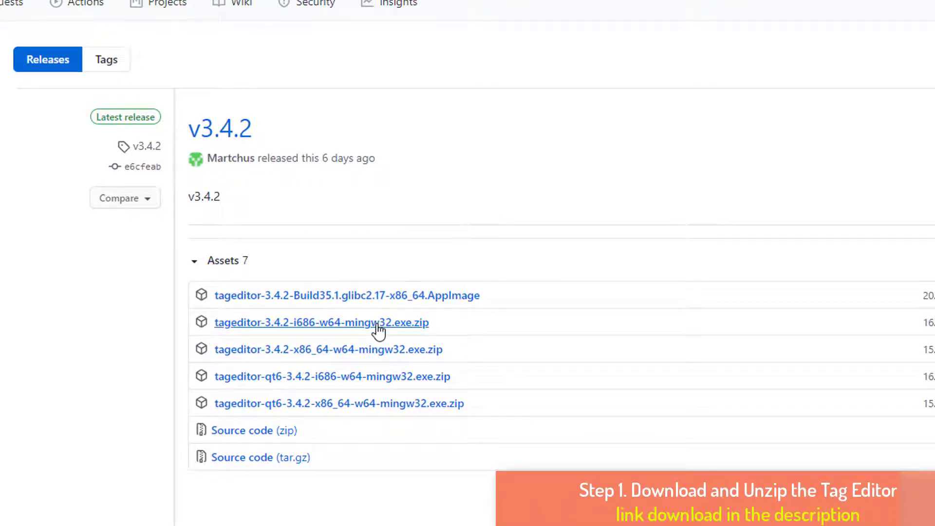
Step: Download tageditor-3.4.2-i686-w64-mingw32.exe.zip from the release assets
click(321, 322)
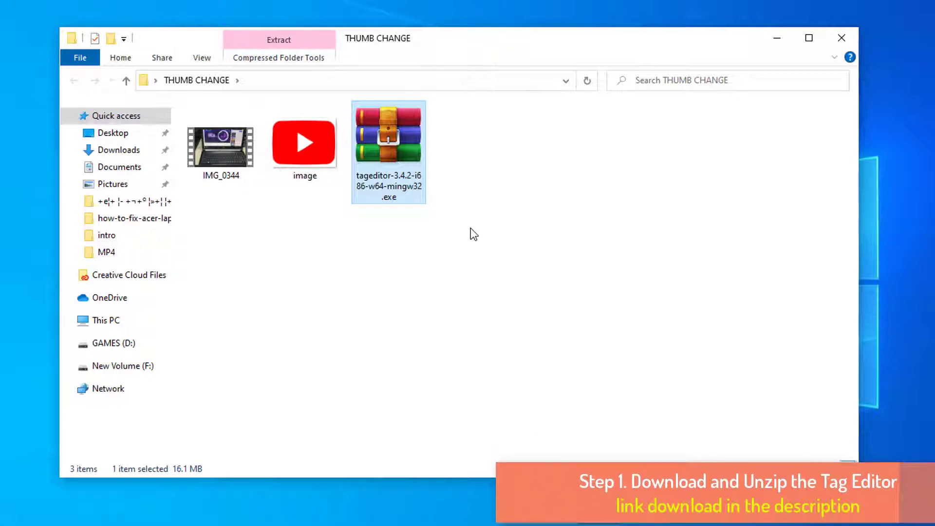
Step: Extract the Tag Editor zip in THUMB CHANGE and launch tageditor
right_click(388, 135)
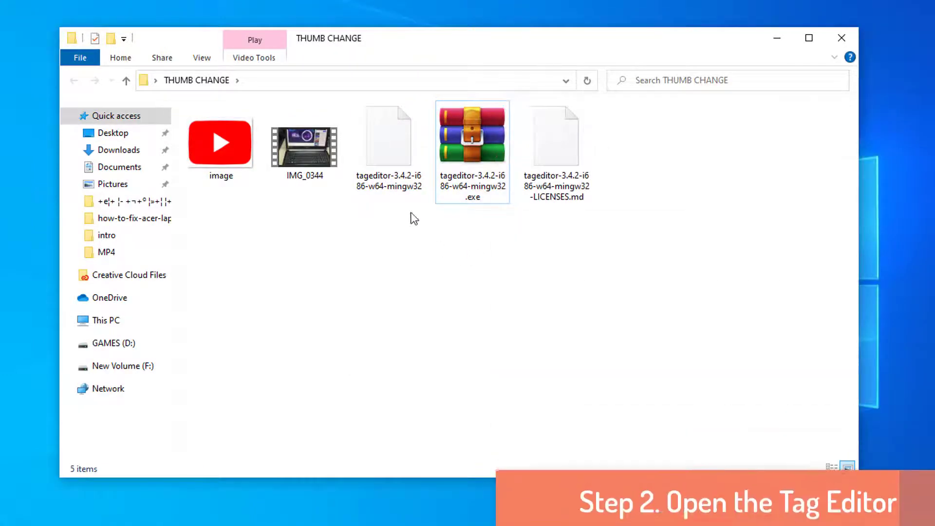
click(388, 134)
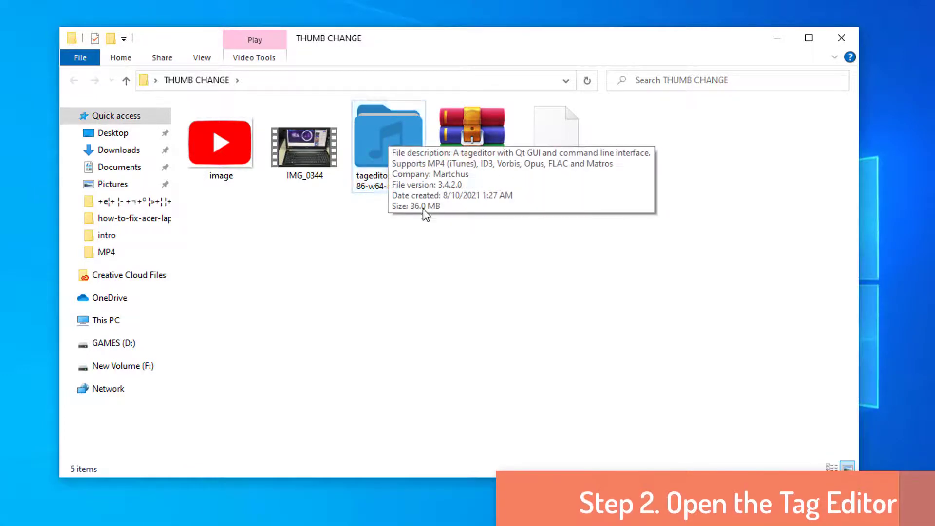
click(388, 131)
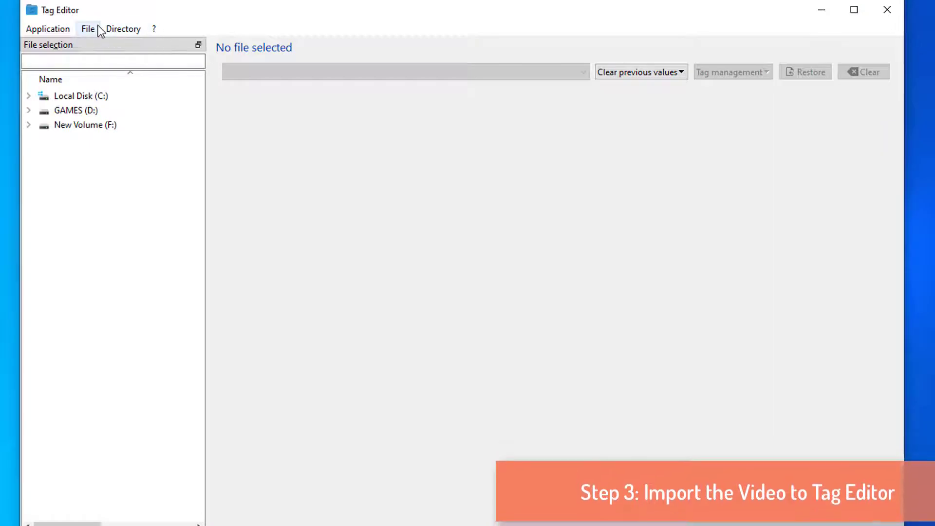
Step: Open IMG_0344.mp4 from the THUMB CHANGE folder in Tag Editor
click(123, 28)
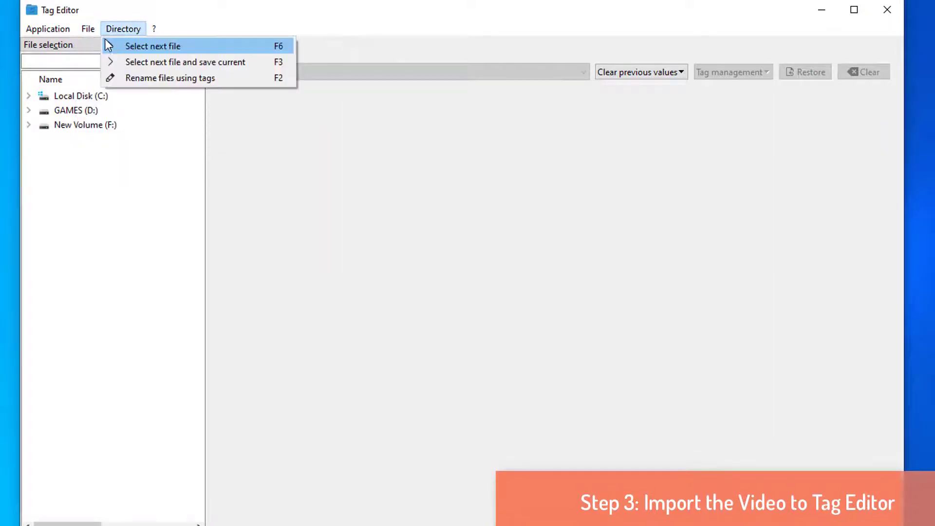
click(88, 29)
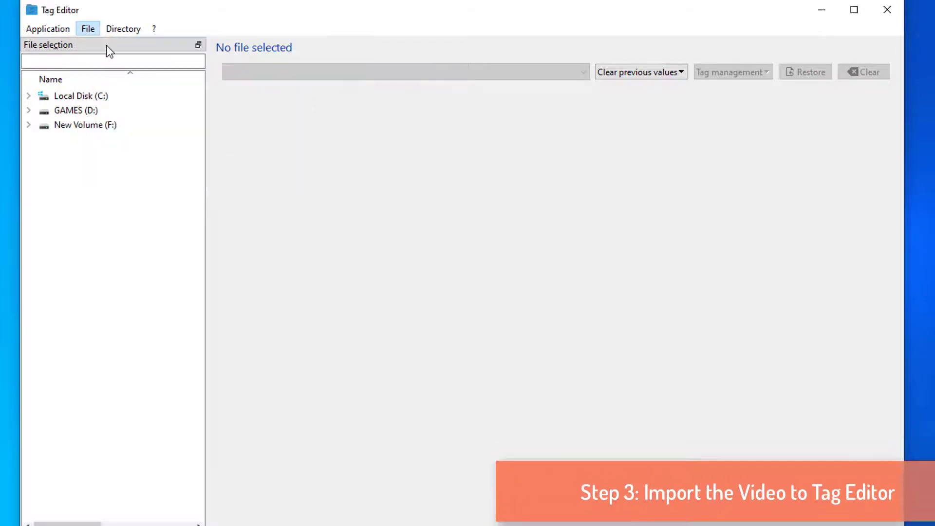
click(88, 29)
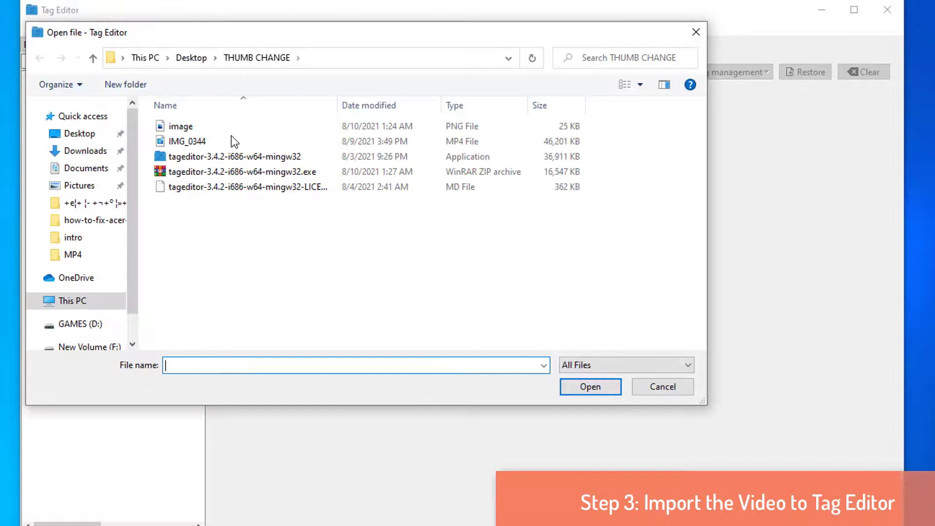
click(186, 141)
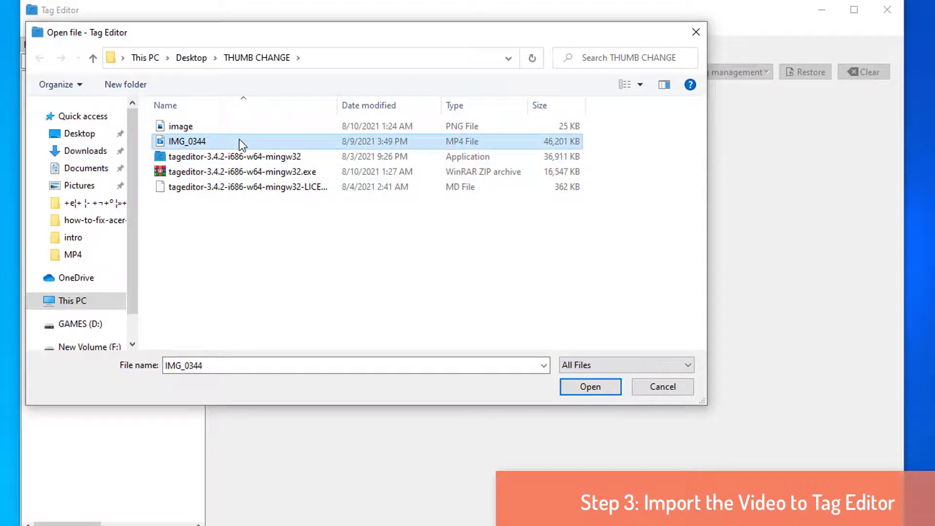
click(589, 386)
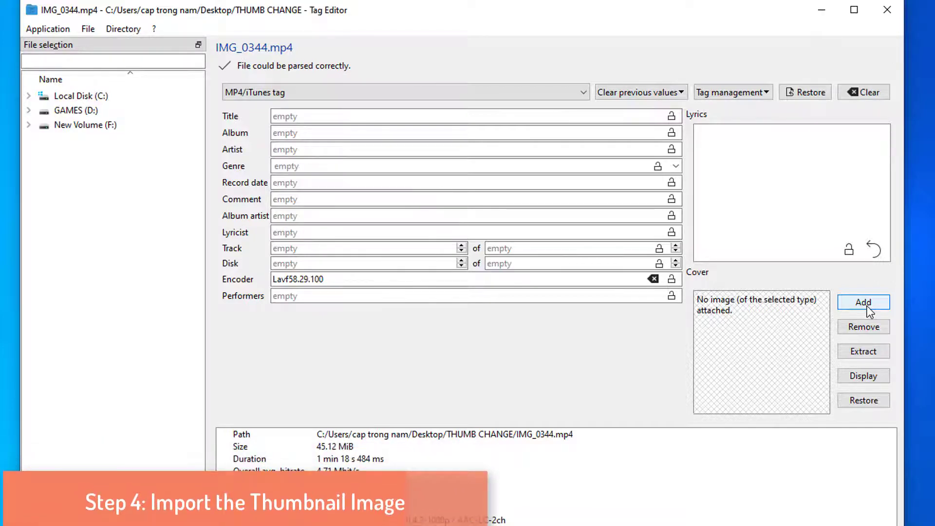
Step: Add the red image file as the video's cover, accepting the image/png MIME type
click(864, 302)
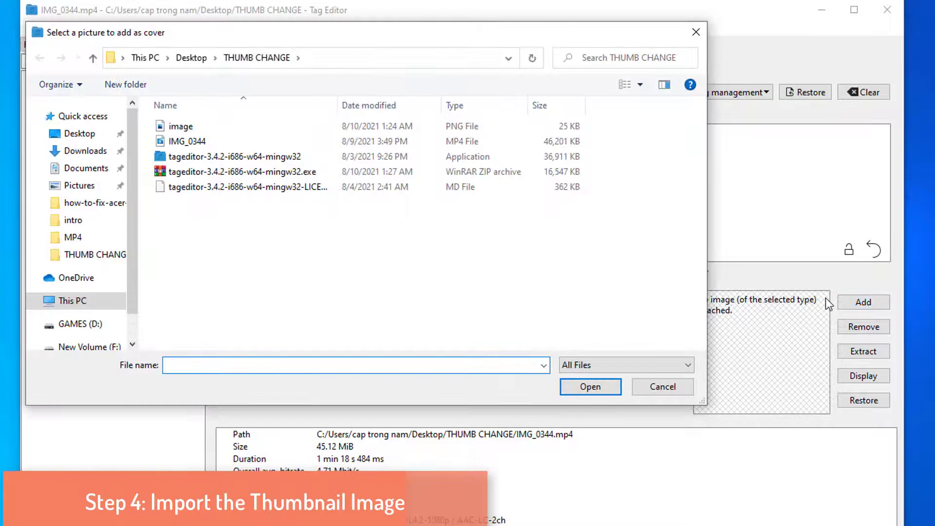
click(181, 125)
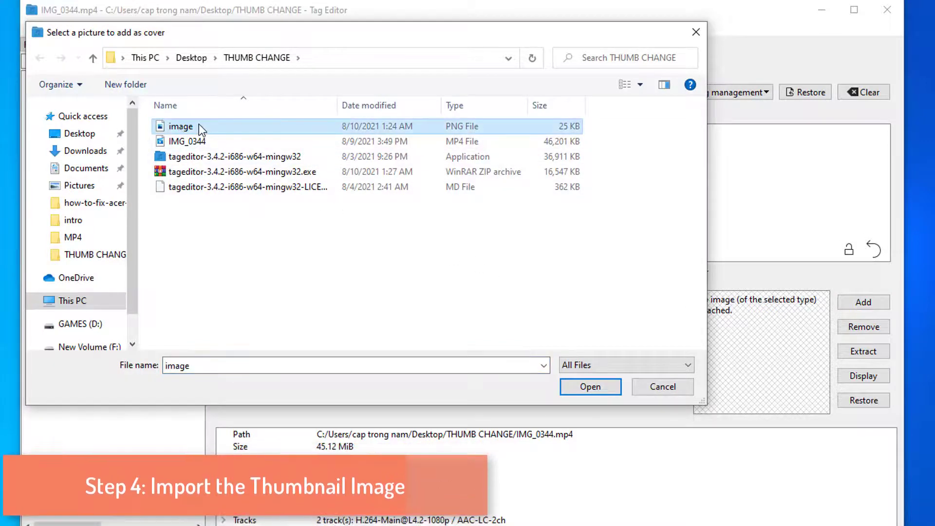
click(590, 387)
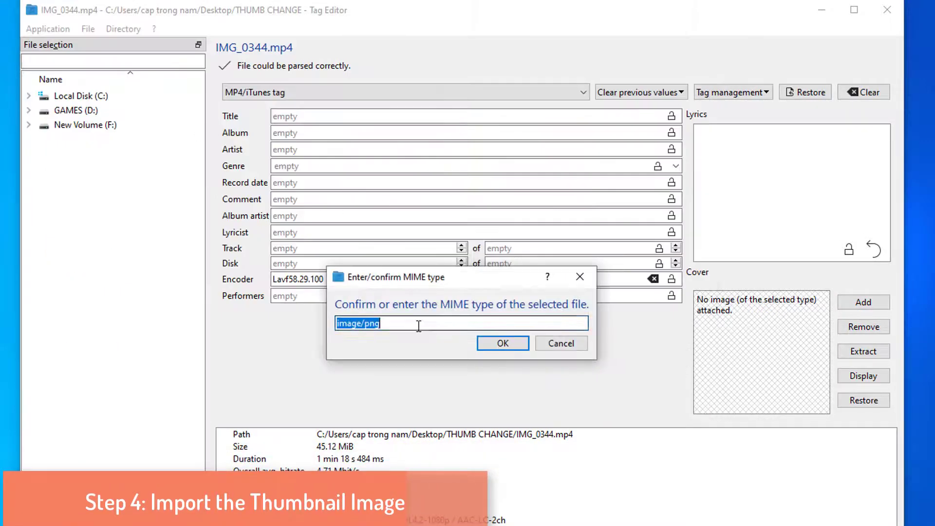
click(418, 323)
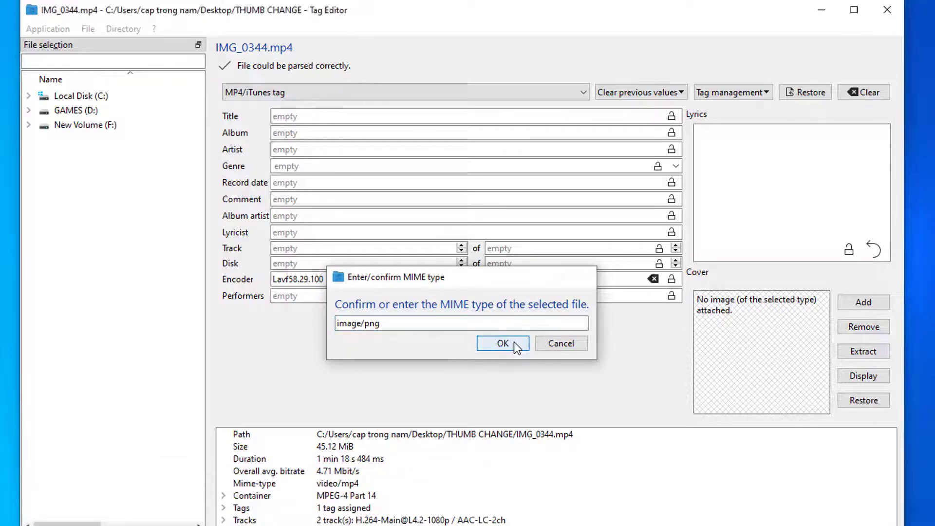
click(503, 343)
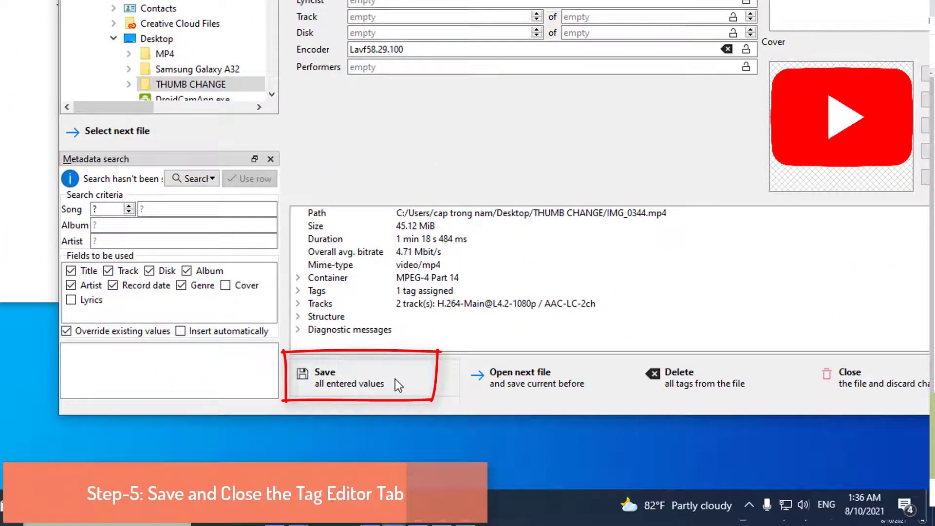
Step: Save all entered tag values for IMG_0344.mp4, saving the current file before moving on
click(324, 377)
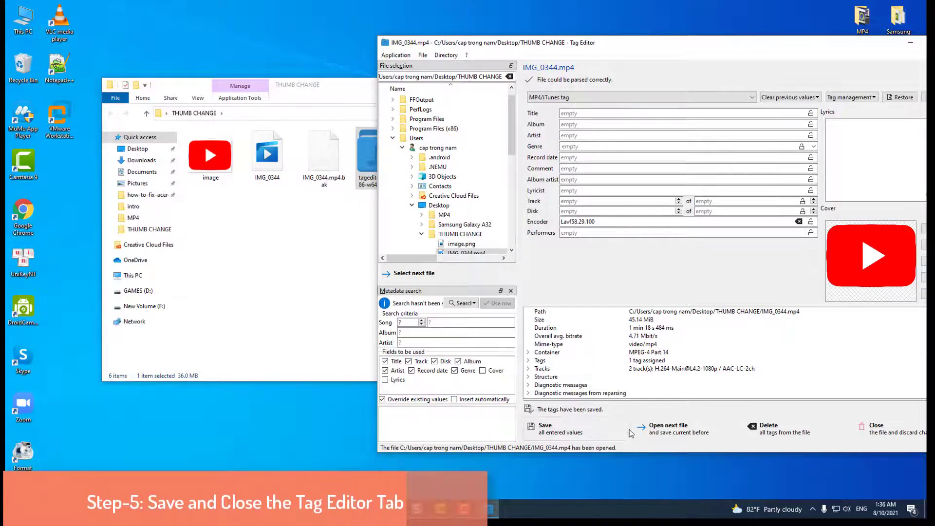
click(544, 429)
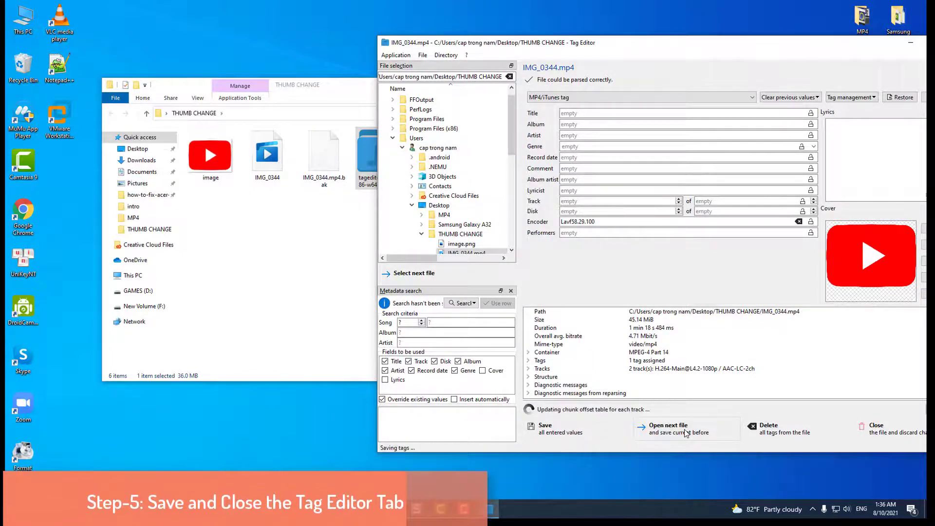
click(667, 429)
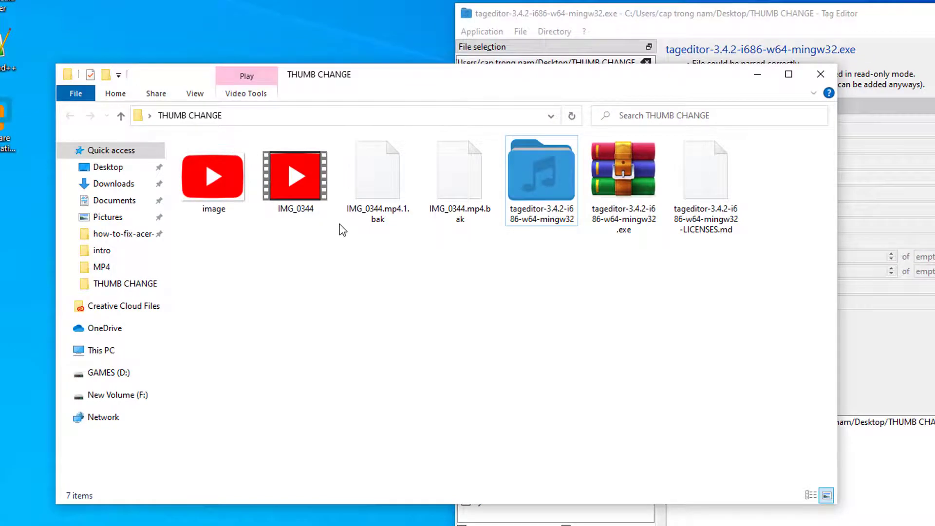
Step: Select IMG_0344.mp4.1.bak and IMG_0344.mp4.bak and open their shortcut menu
click(213, 176)
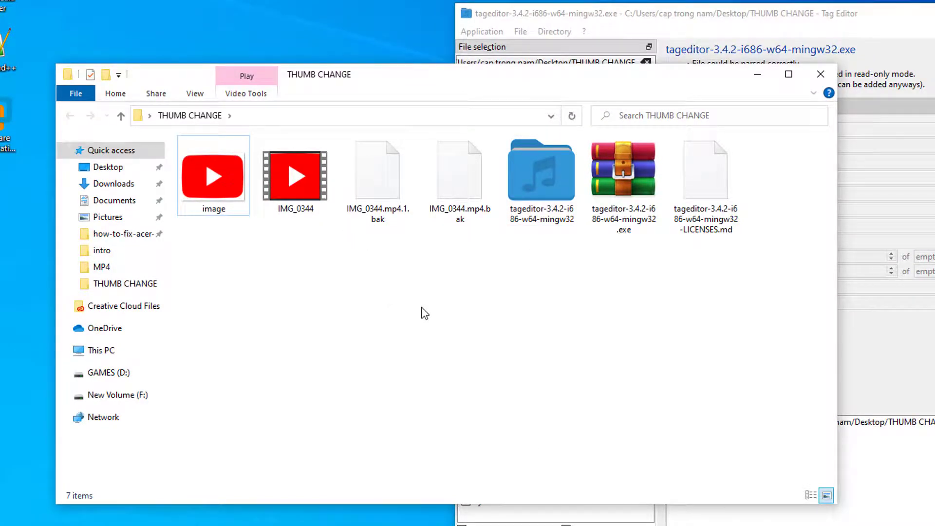
click(295, 176)
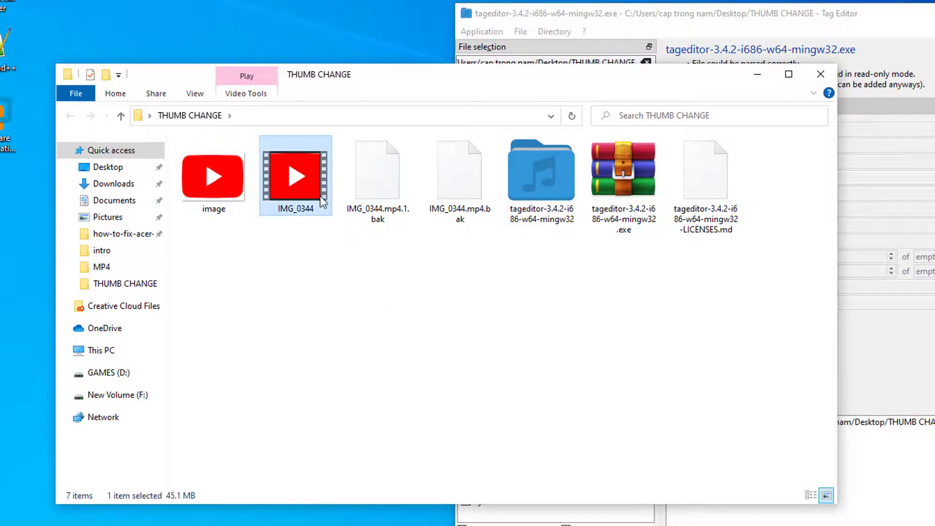
click(459, 170)
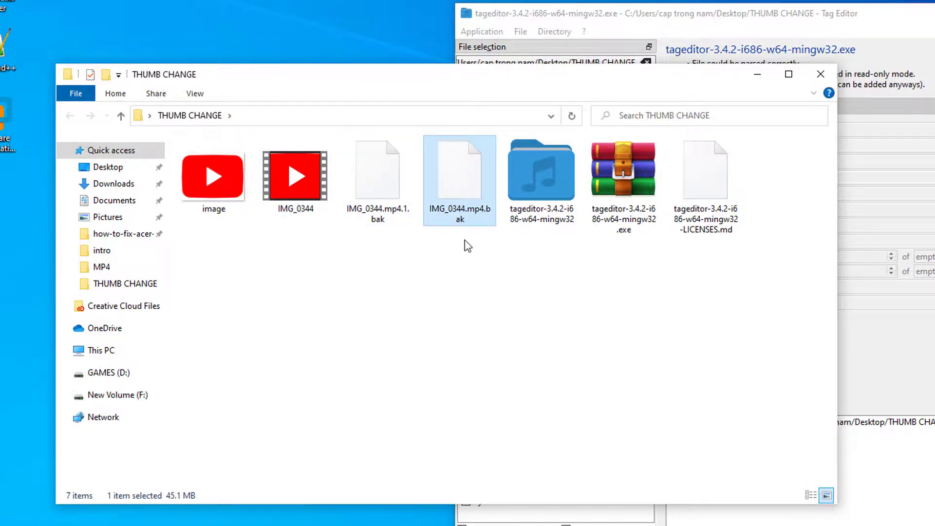
right_click(377, 173)
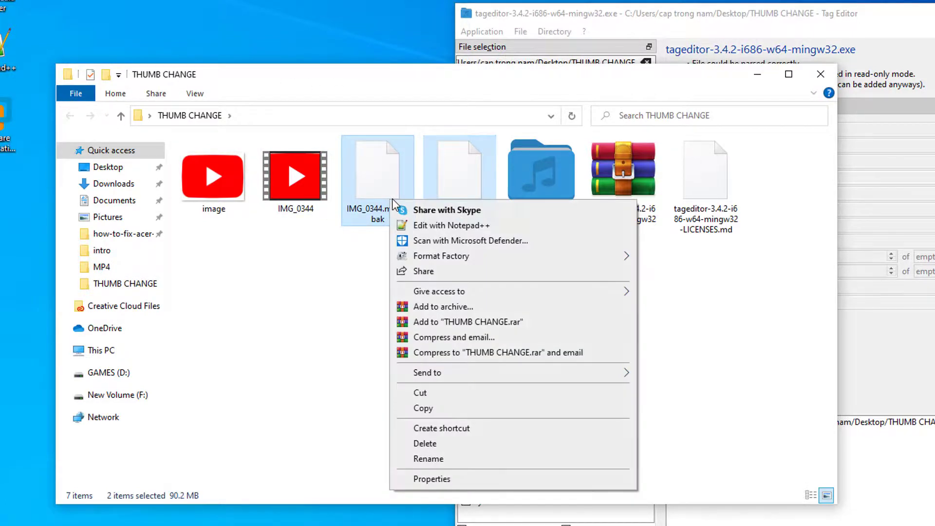